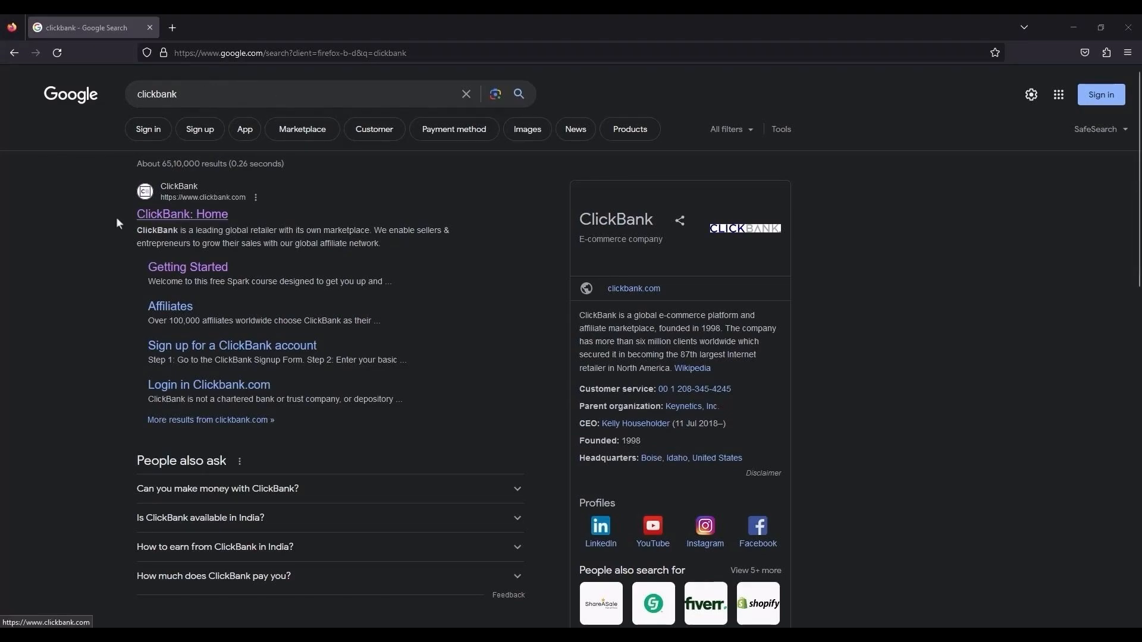
Reach the ClickBank homepage from the search results and continue to its sign-in page.
left_click(182, 213)
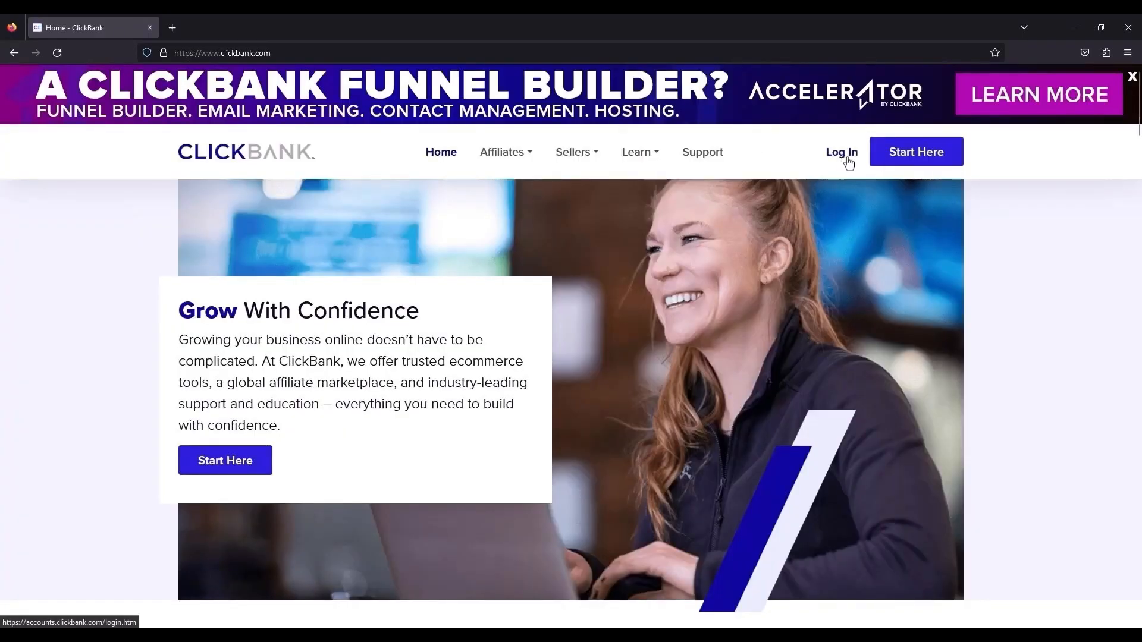
left_click(841, 152)
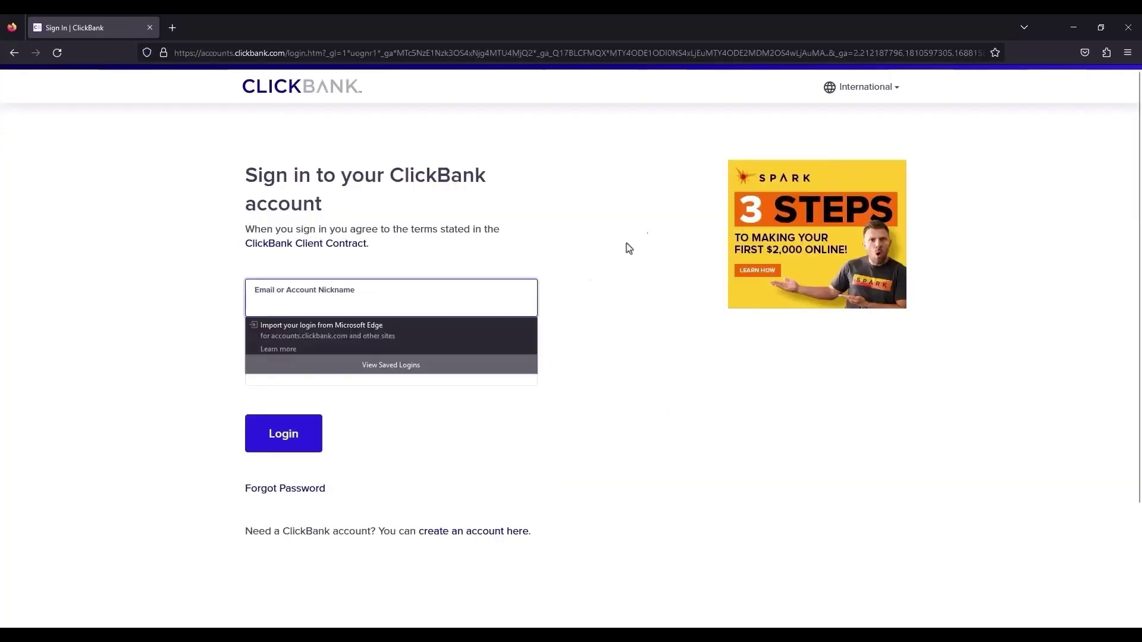
Start a new account, fill the sign-up fields, review the Client Contract and tick the terms checkbox.
left_click(473, 531)
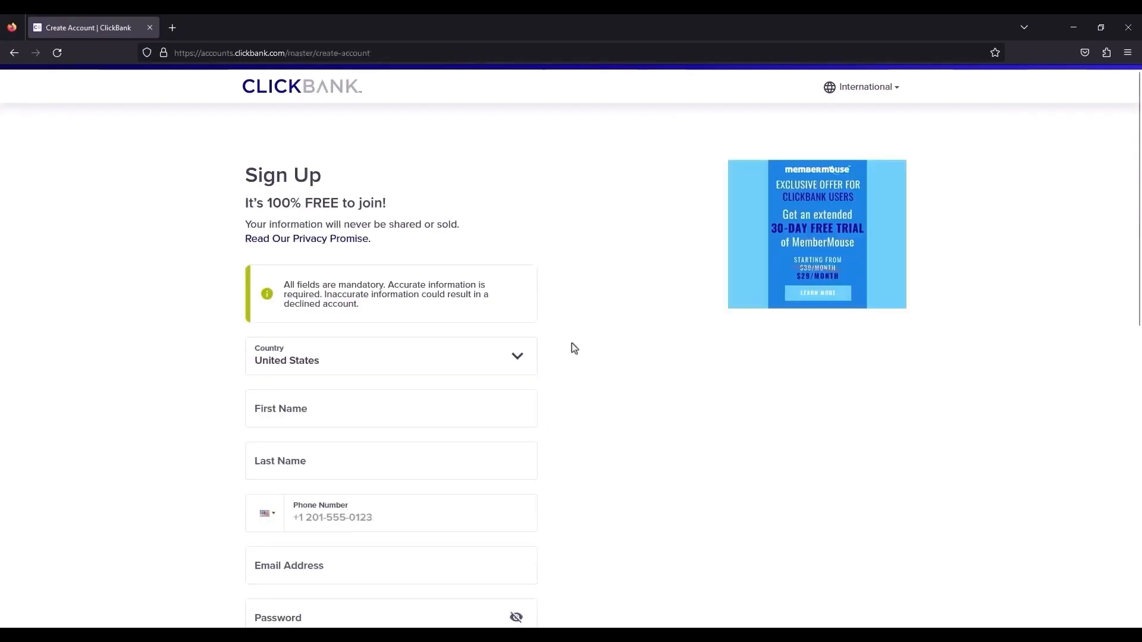
scroll("down", 3)
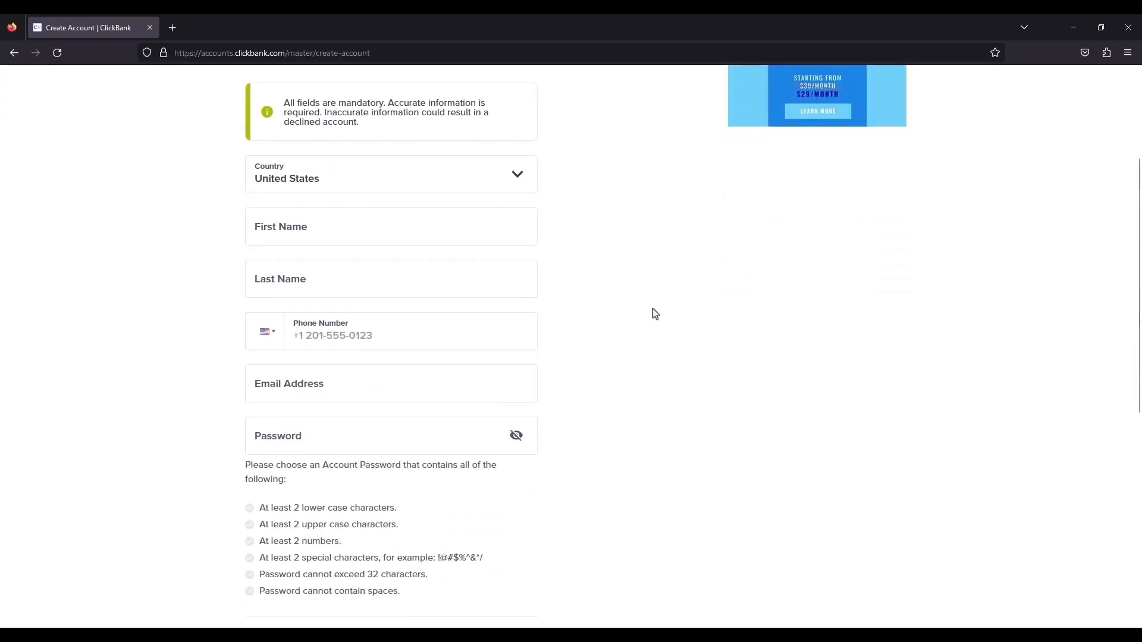
mouse_move(720, 233)
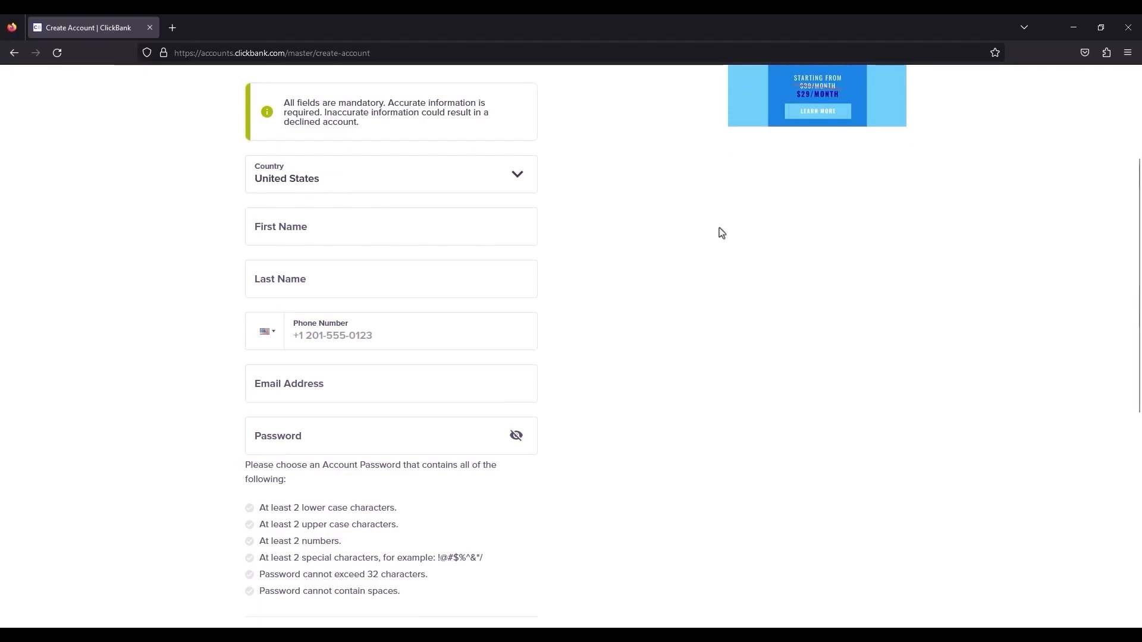
scroll("down", 3)
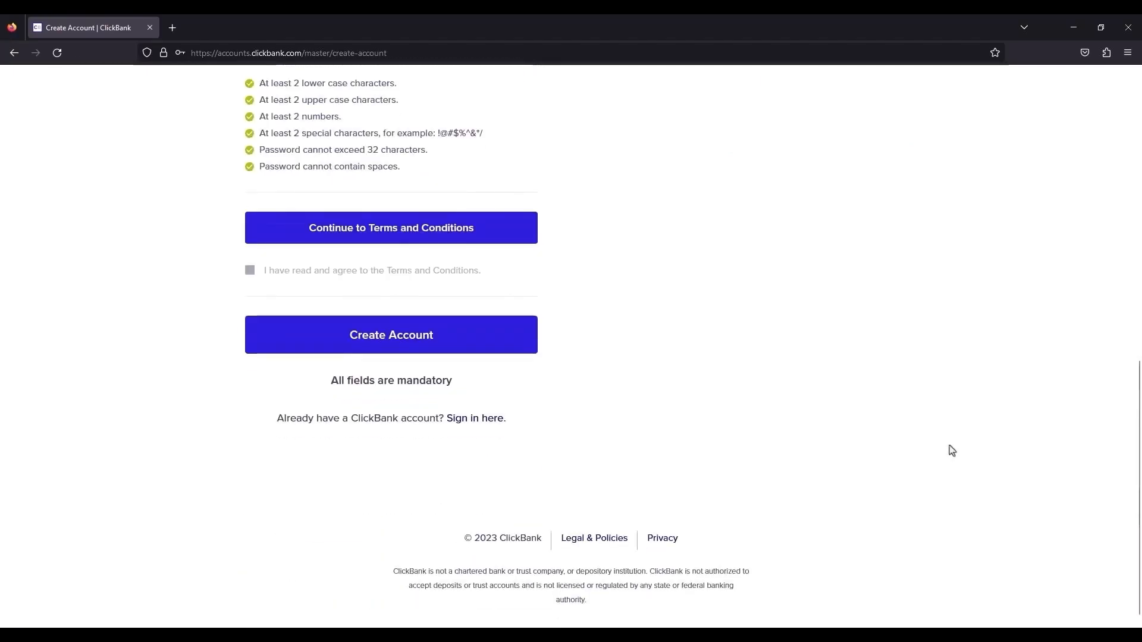
mouse_move(425, 230)
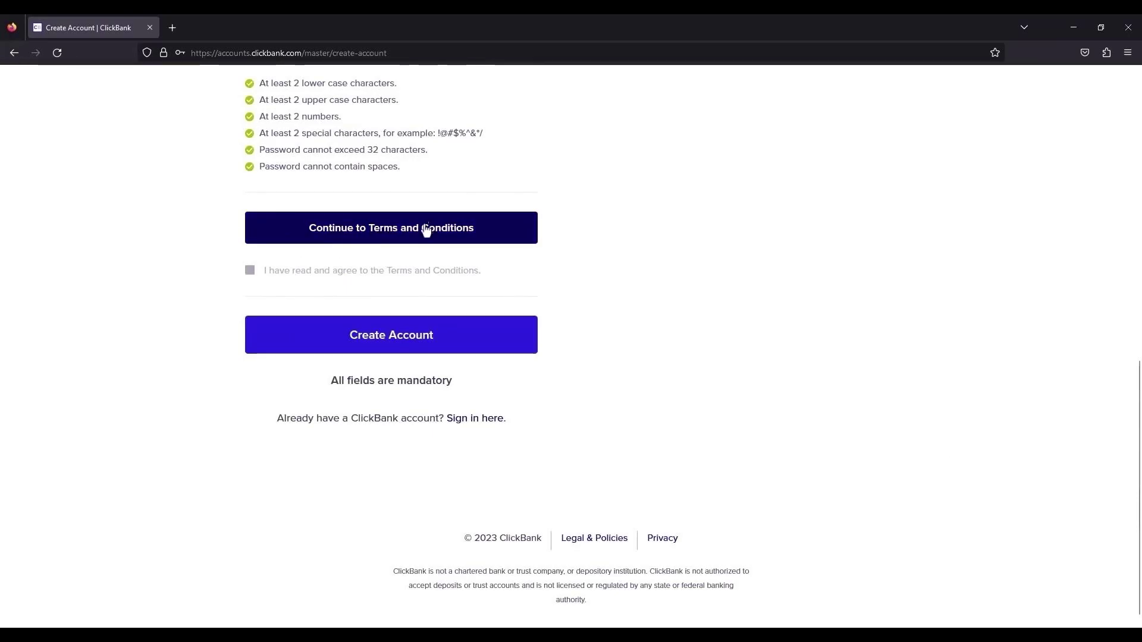
left_click(392, 227)
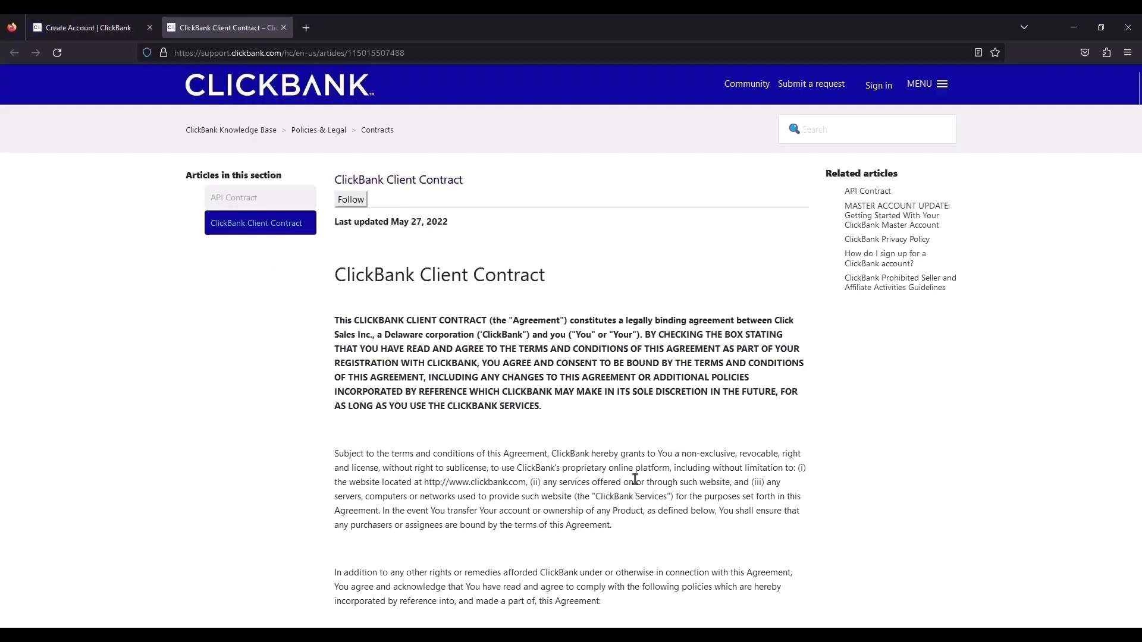
left_click(106, 18)
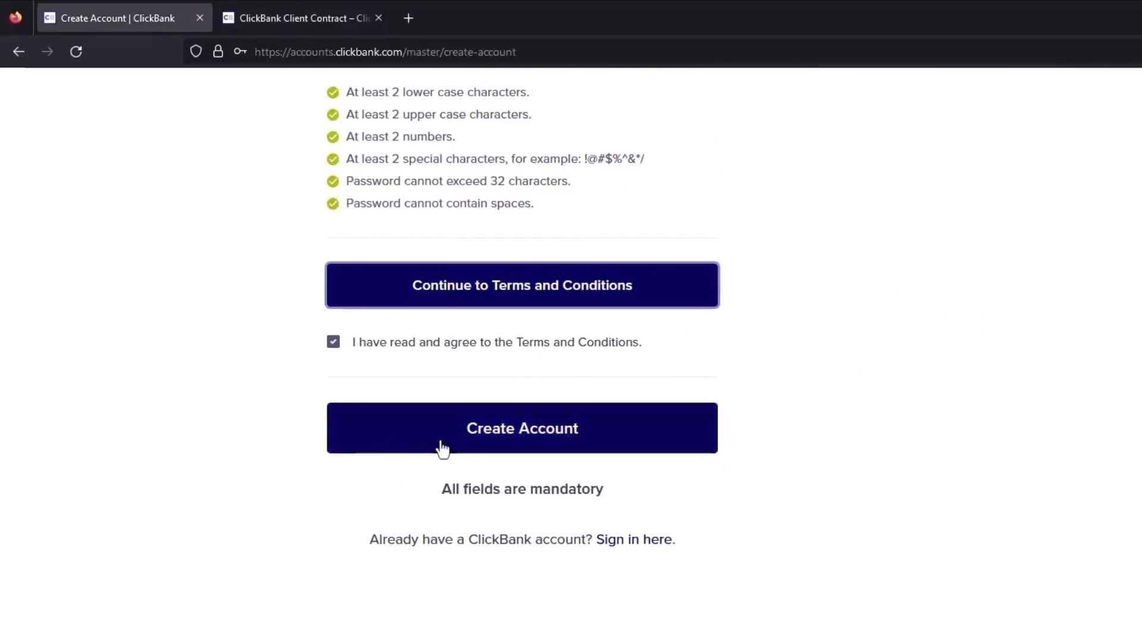
Create the account, dismiss the save-login popup and choose 'No thanks, continue to sign up'.
left_click(521, 428)
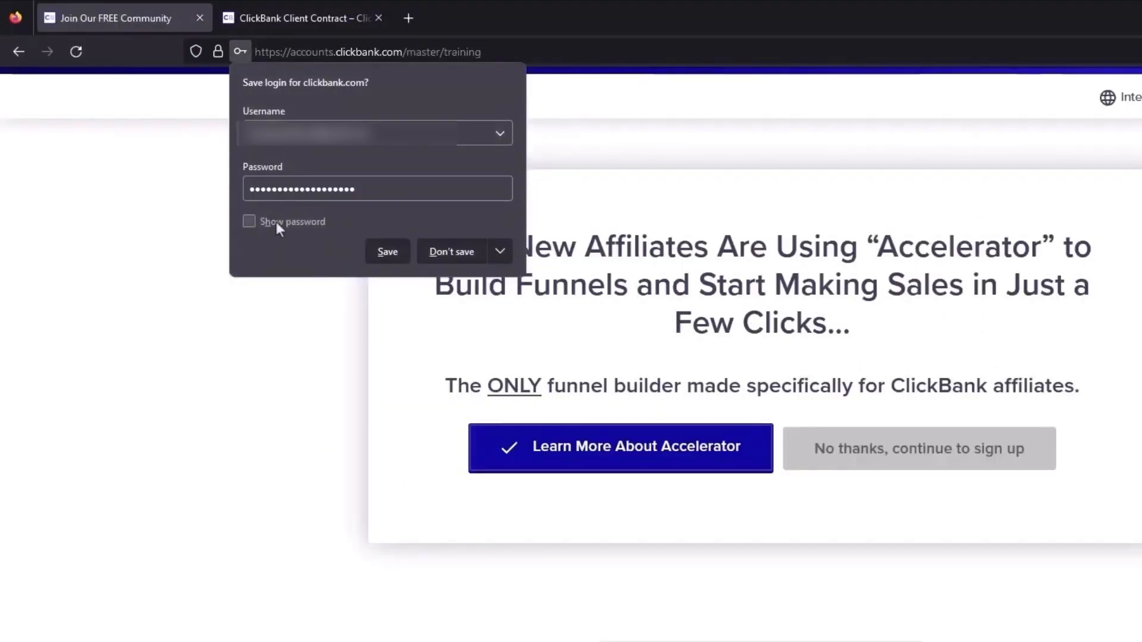
left_click(451, 251)
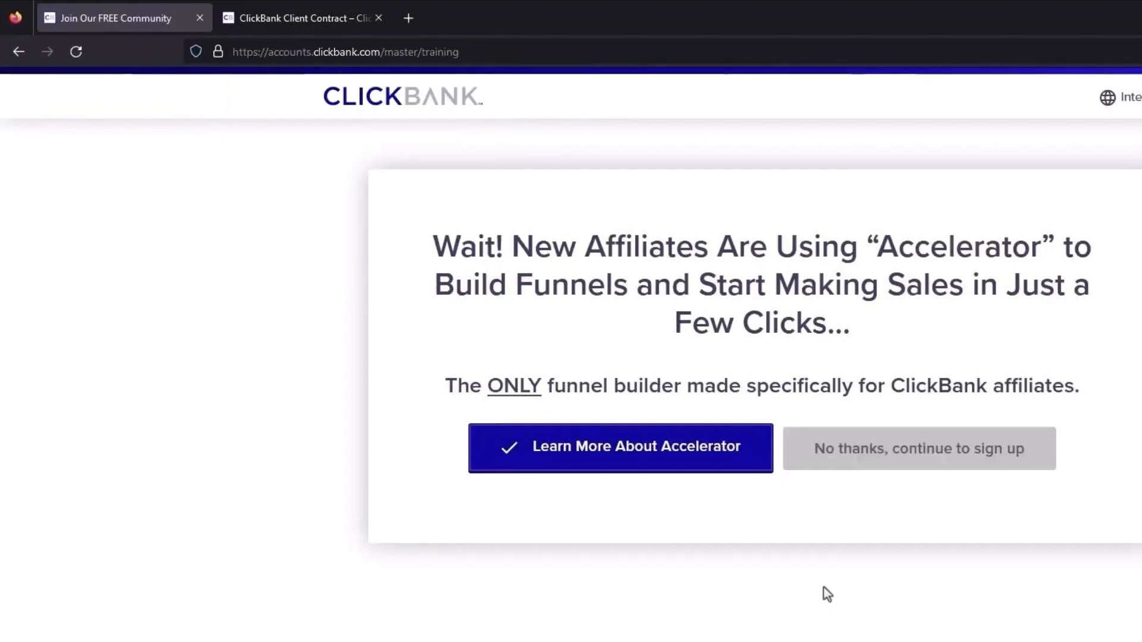
left_click(918, 449)
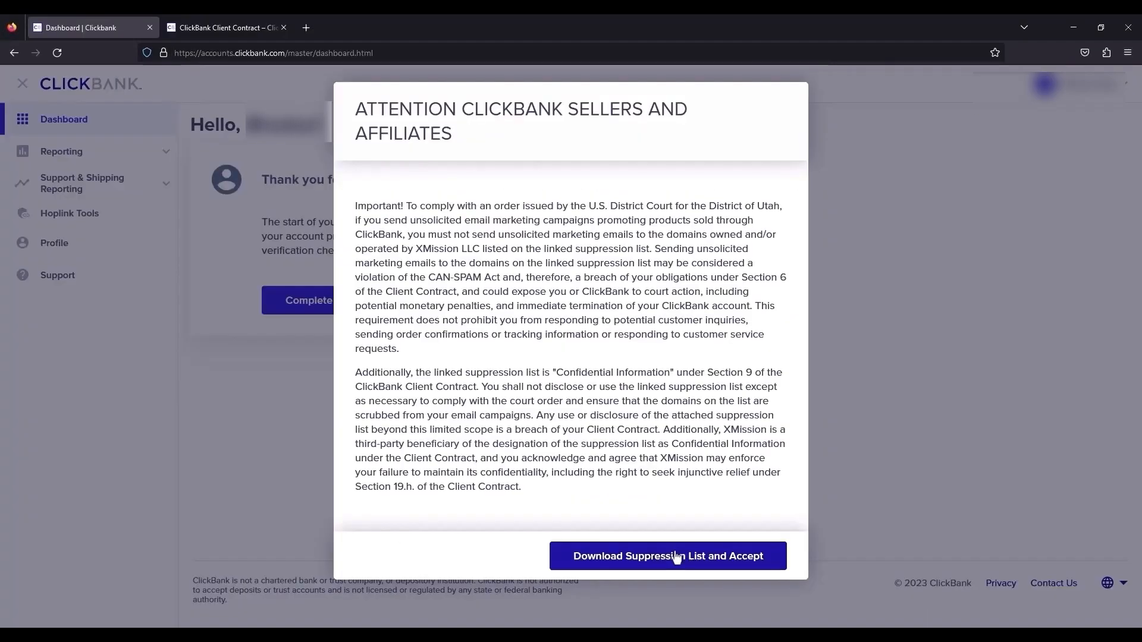
mouse_move(763, 247)
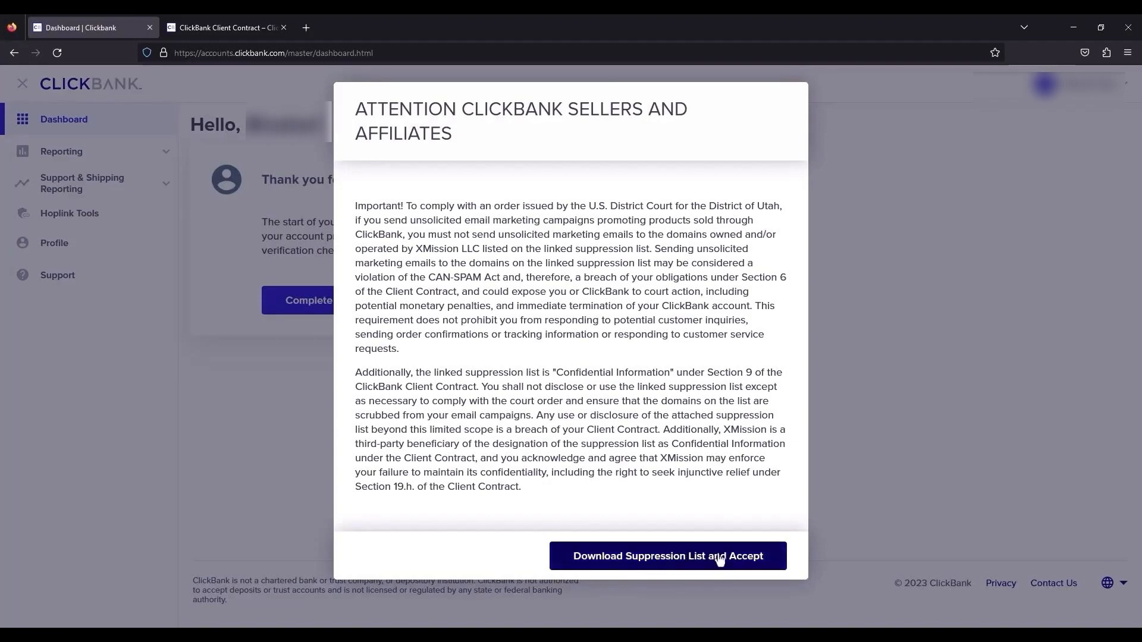
Download and accept the suppression list, then fill in the account profile details.
left_click(667, 555)
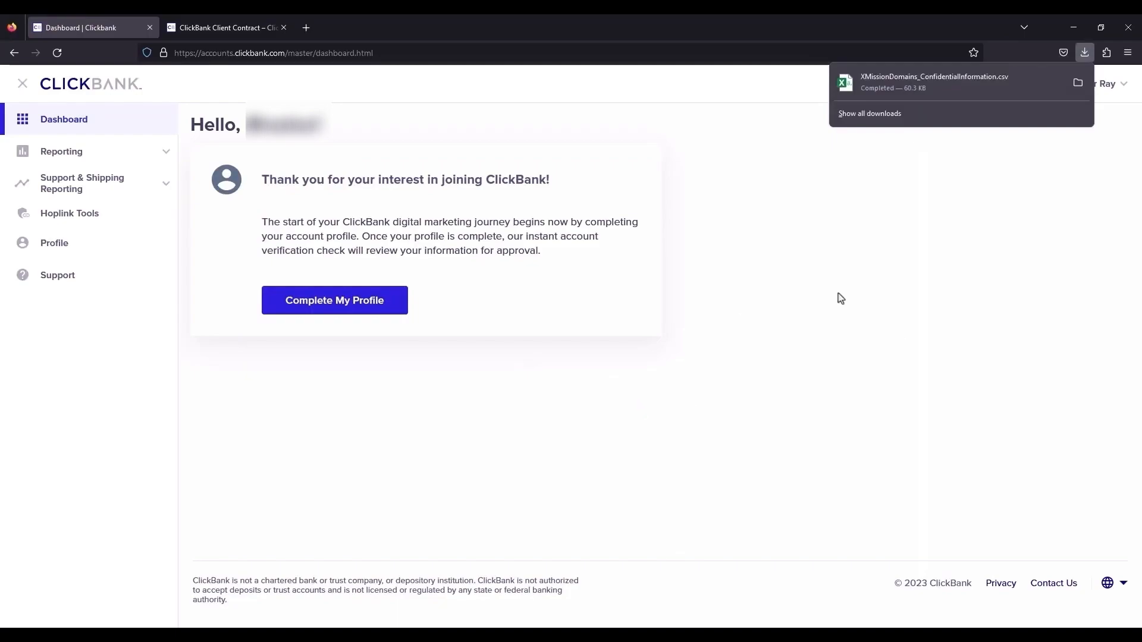
mouse_move(986, 396)
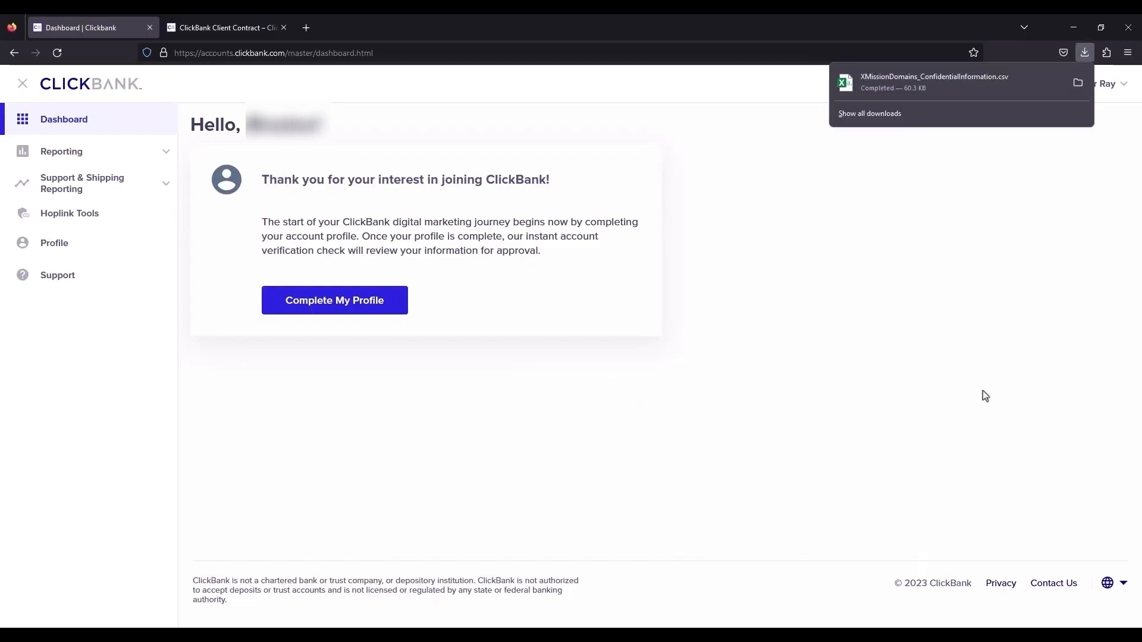
mouse_move(334, 300)
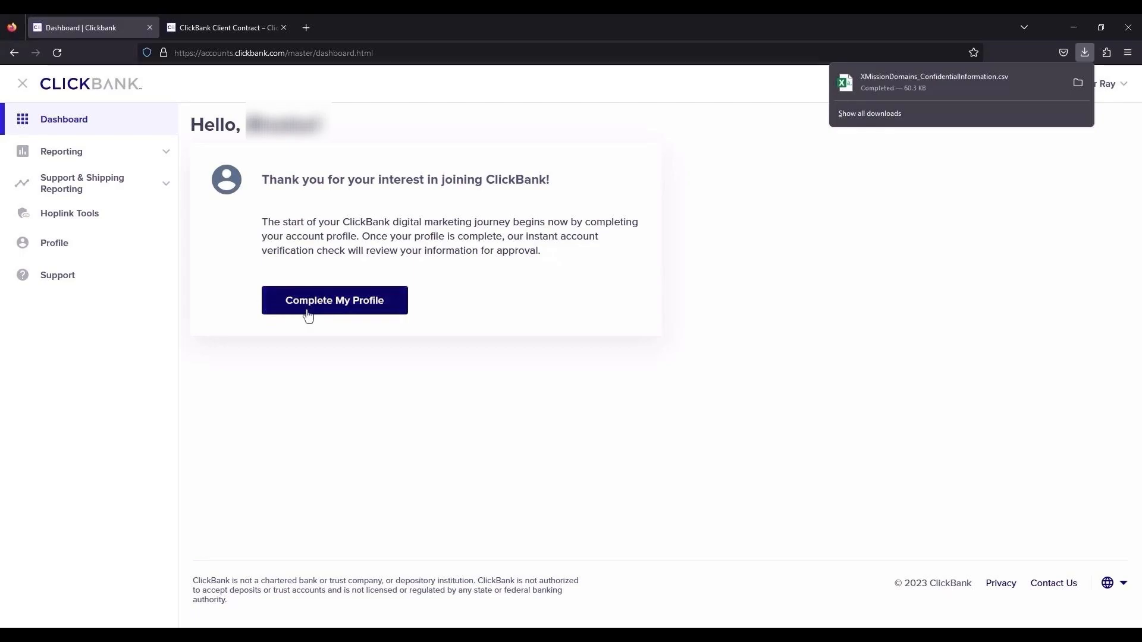
left_click(335, 299)
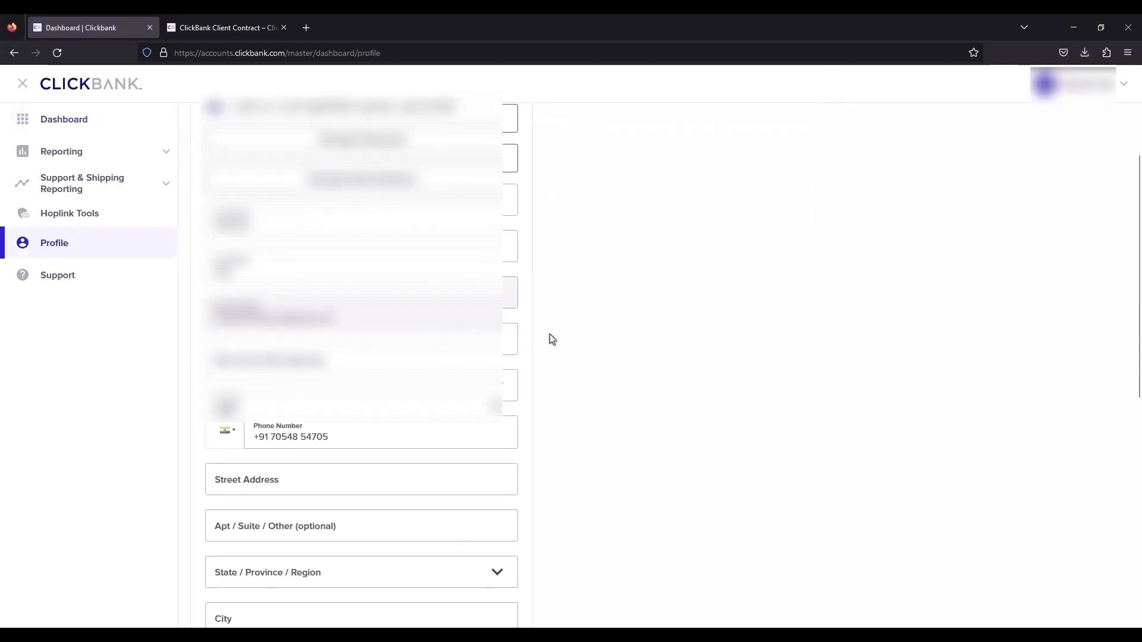
scroll("down", 3)
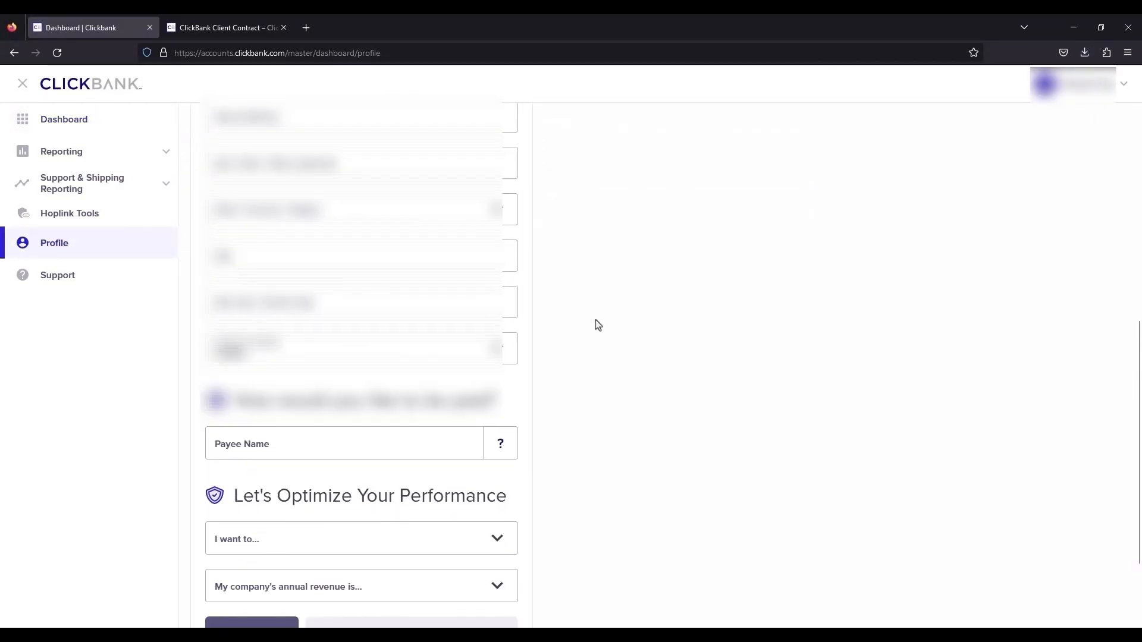
scroll("up", 3)
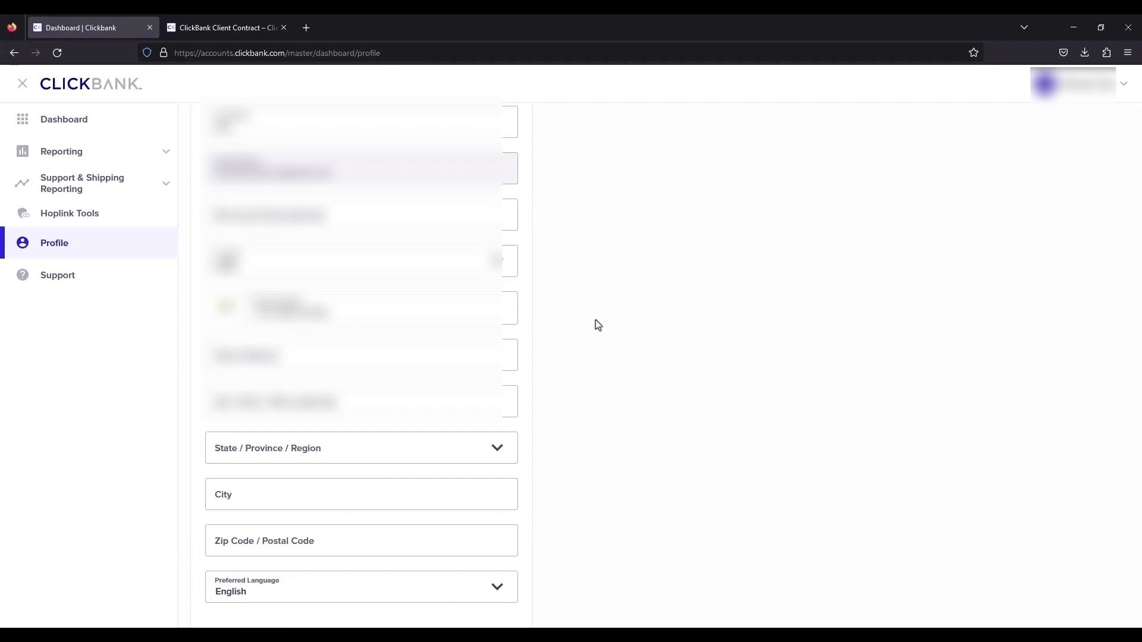
left_click(63, 109)
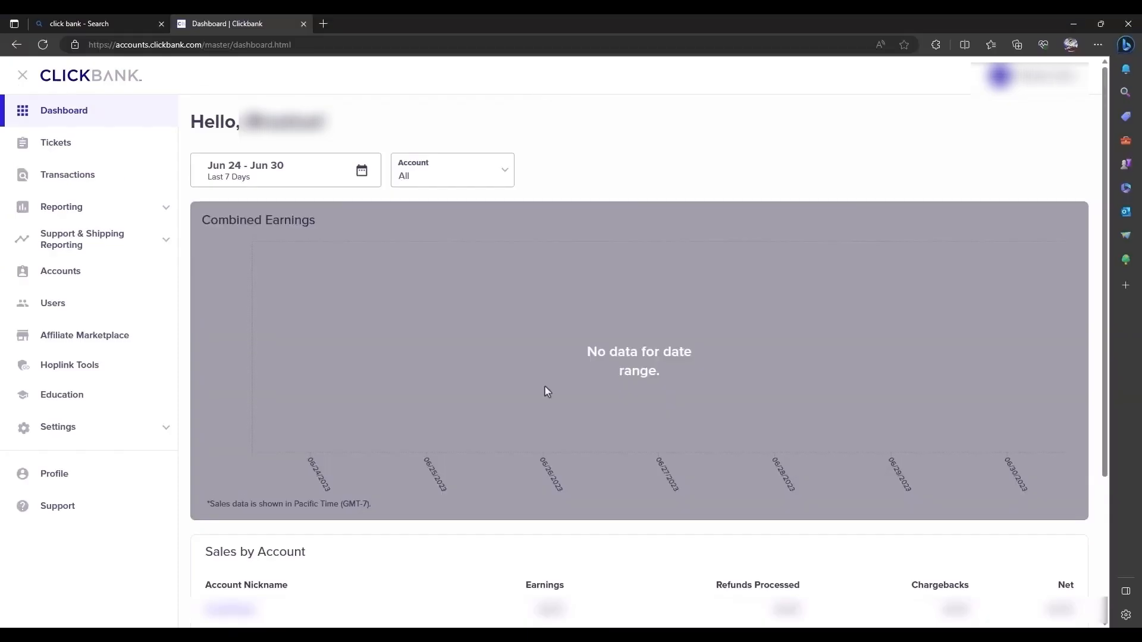
mouse_move(85, 335)
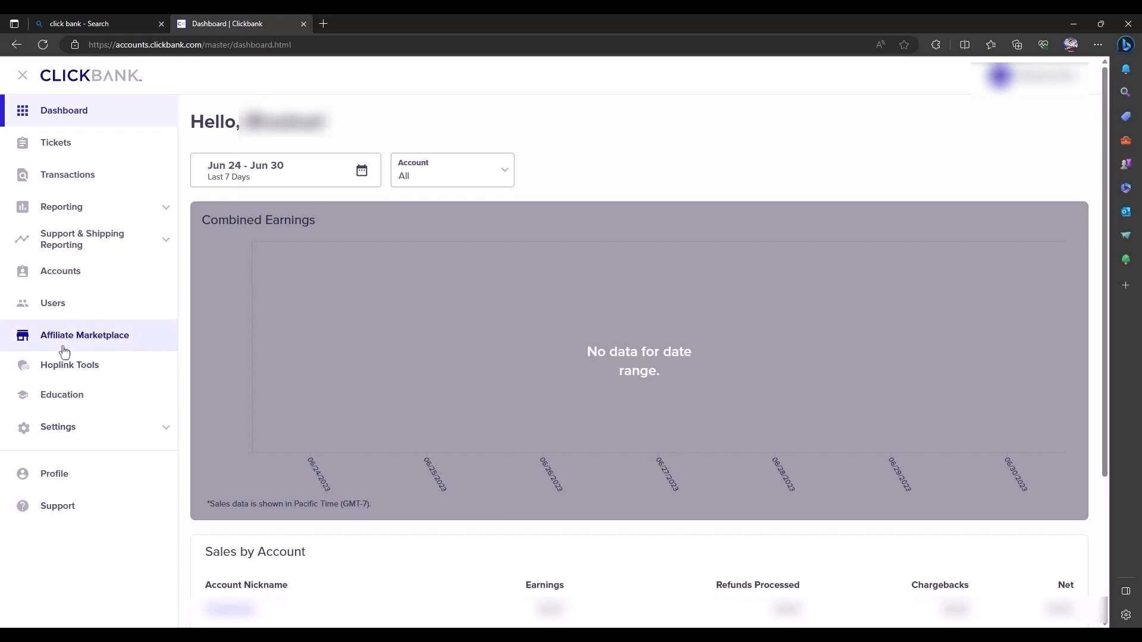
Browse the Affiliate Marketplace's Health & Fitness category, 739 offers sorted by rank.
left_click(84, 335)
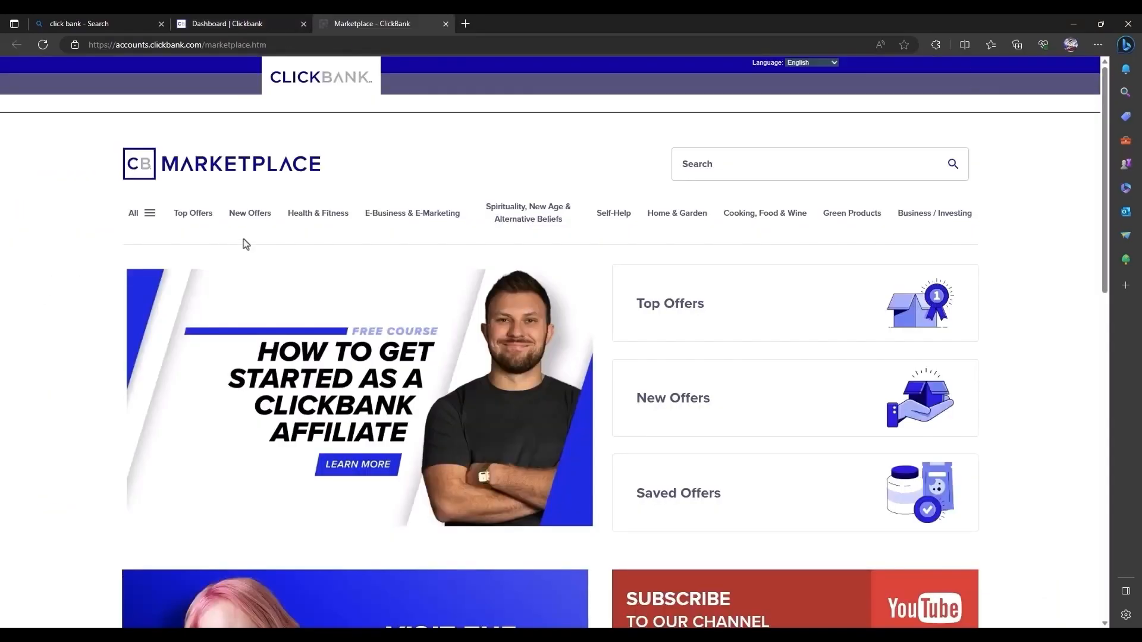
left_click(318, 213)
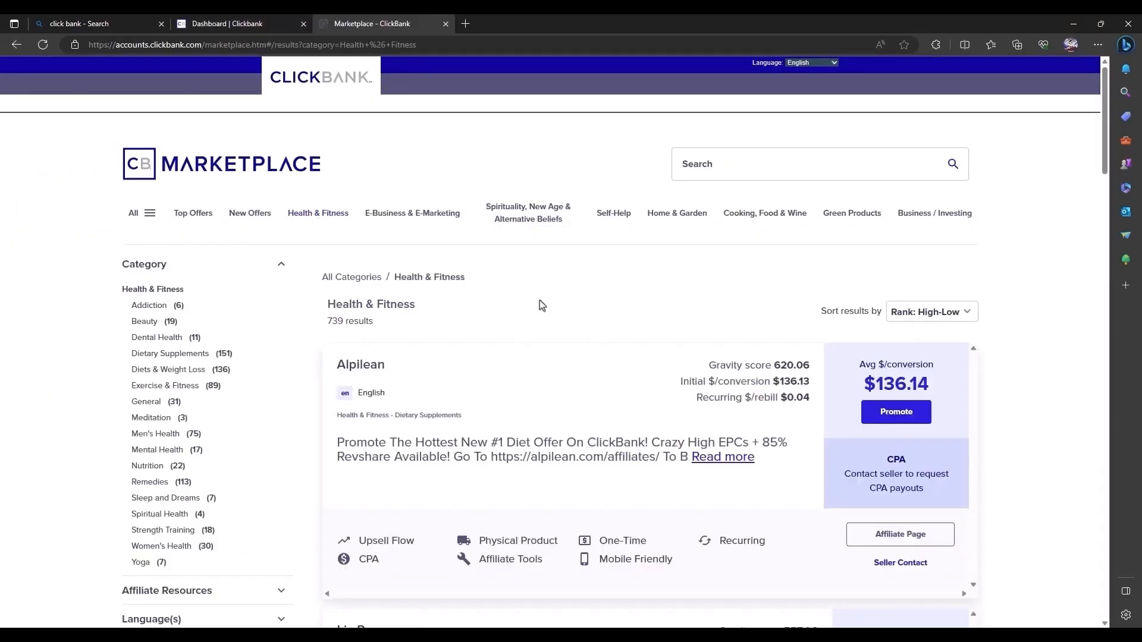
scroll("down", 3)
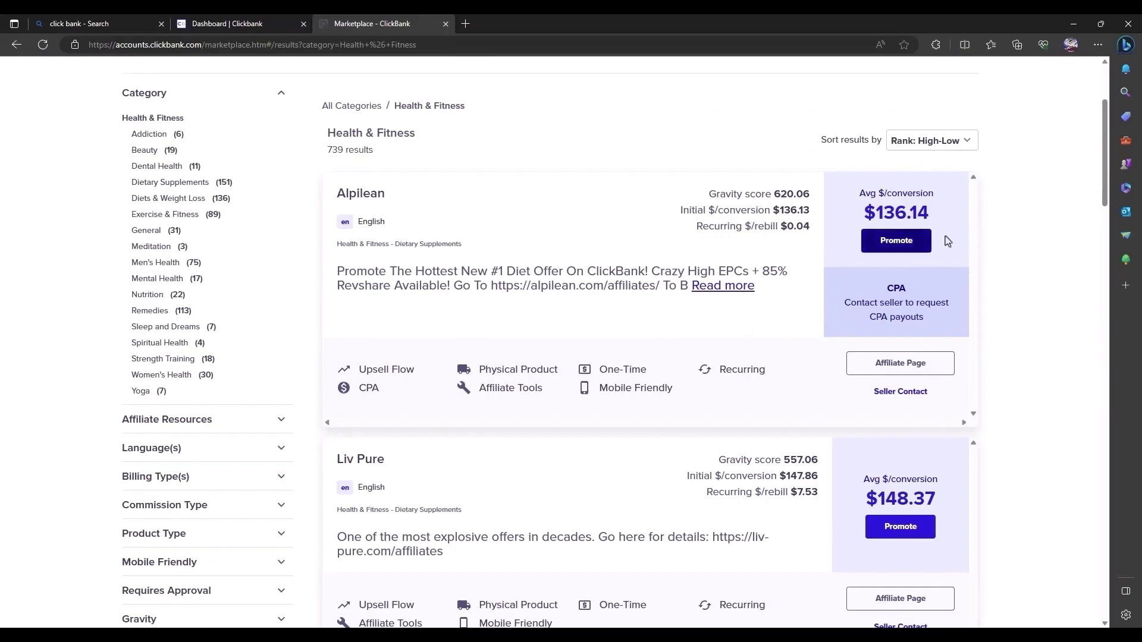
mouse_move(1010, 247)
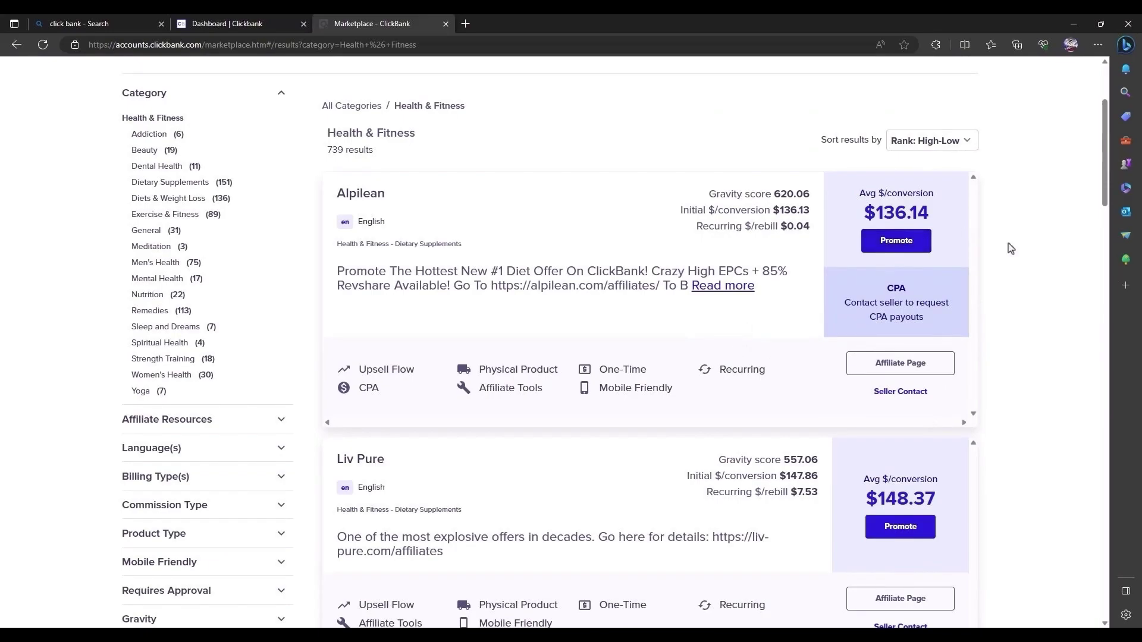